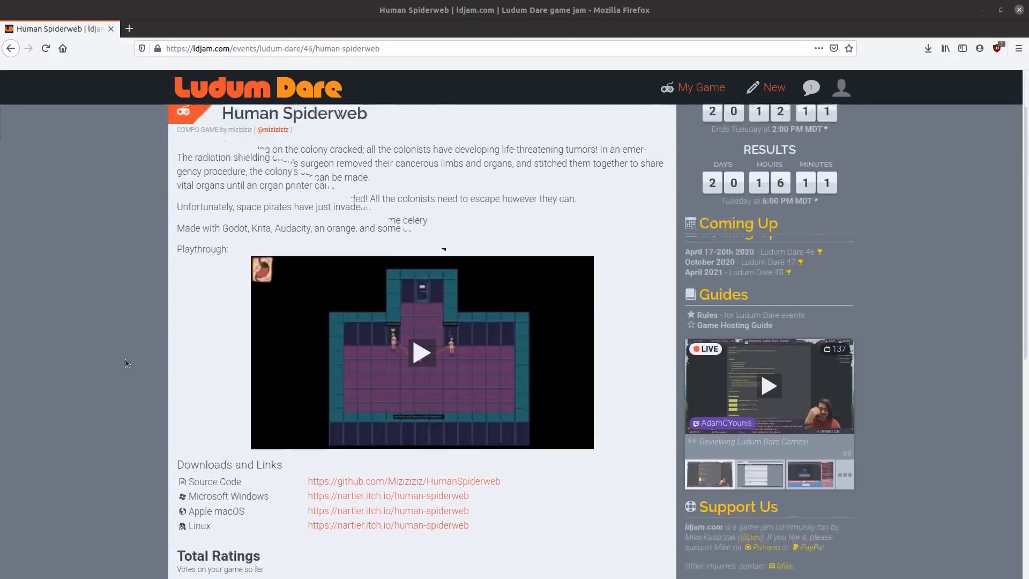
Step: Focus the game and move the colonist left through the station as the pirate patrols below
click(423, 353)
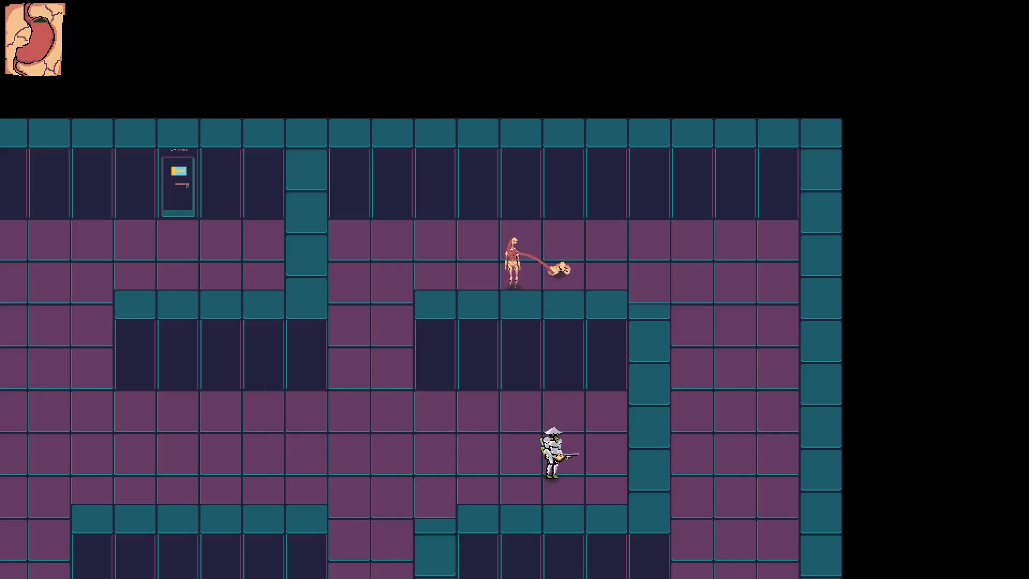
key(a)
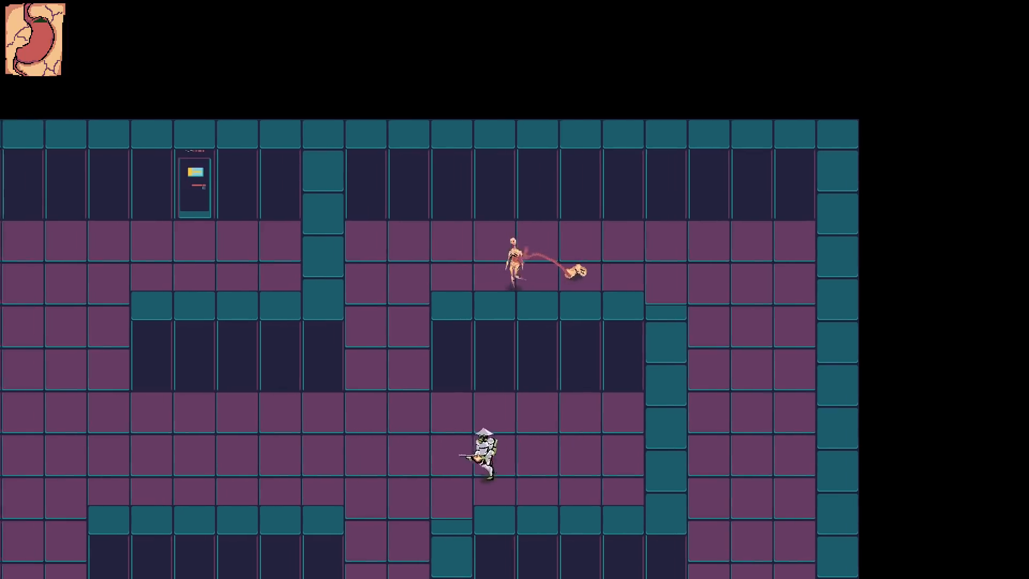